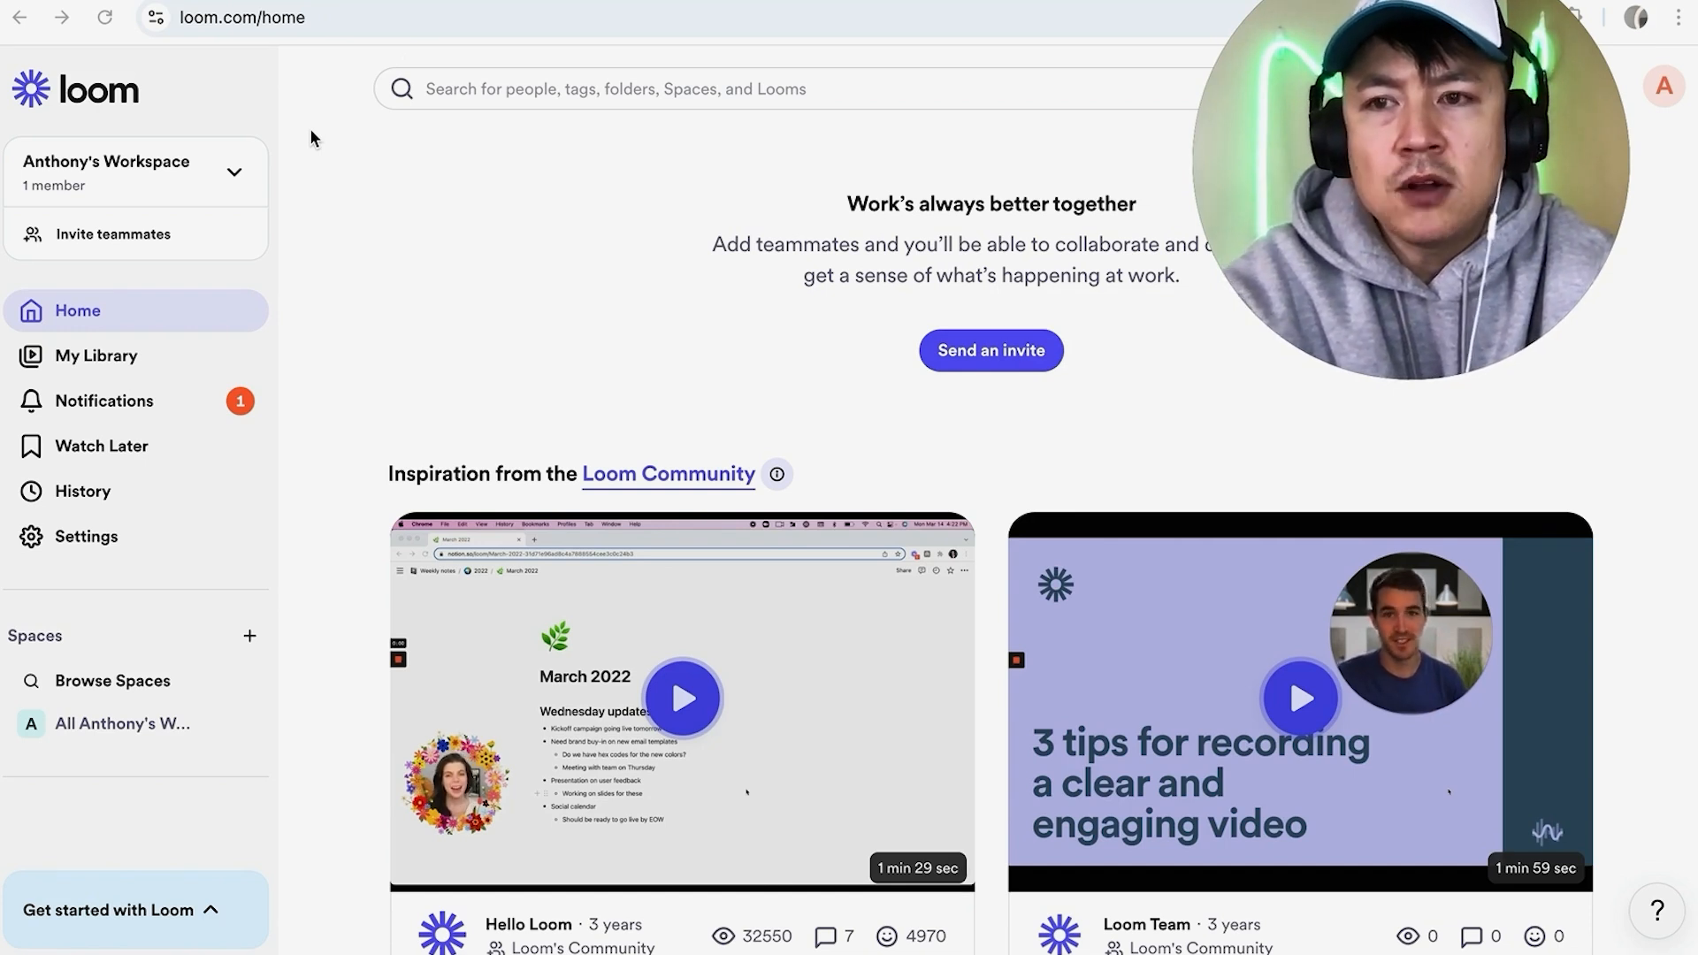
{"action": "mouse_move", "coordinate": [339, 314]}
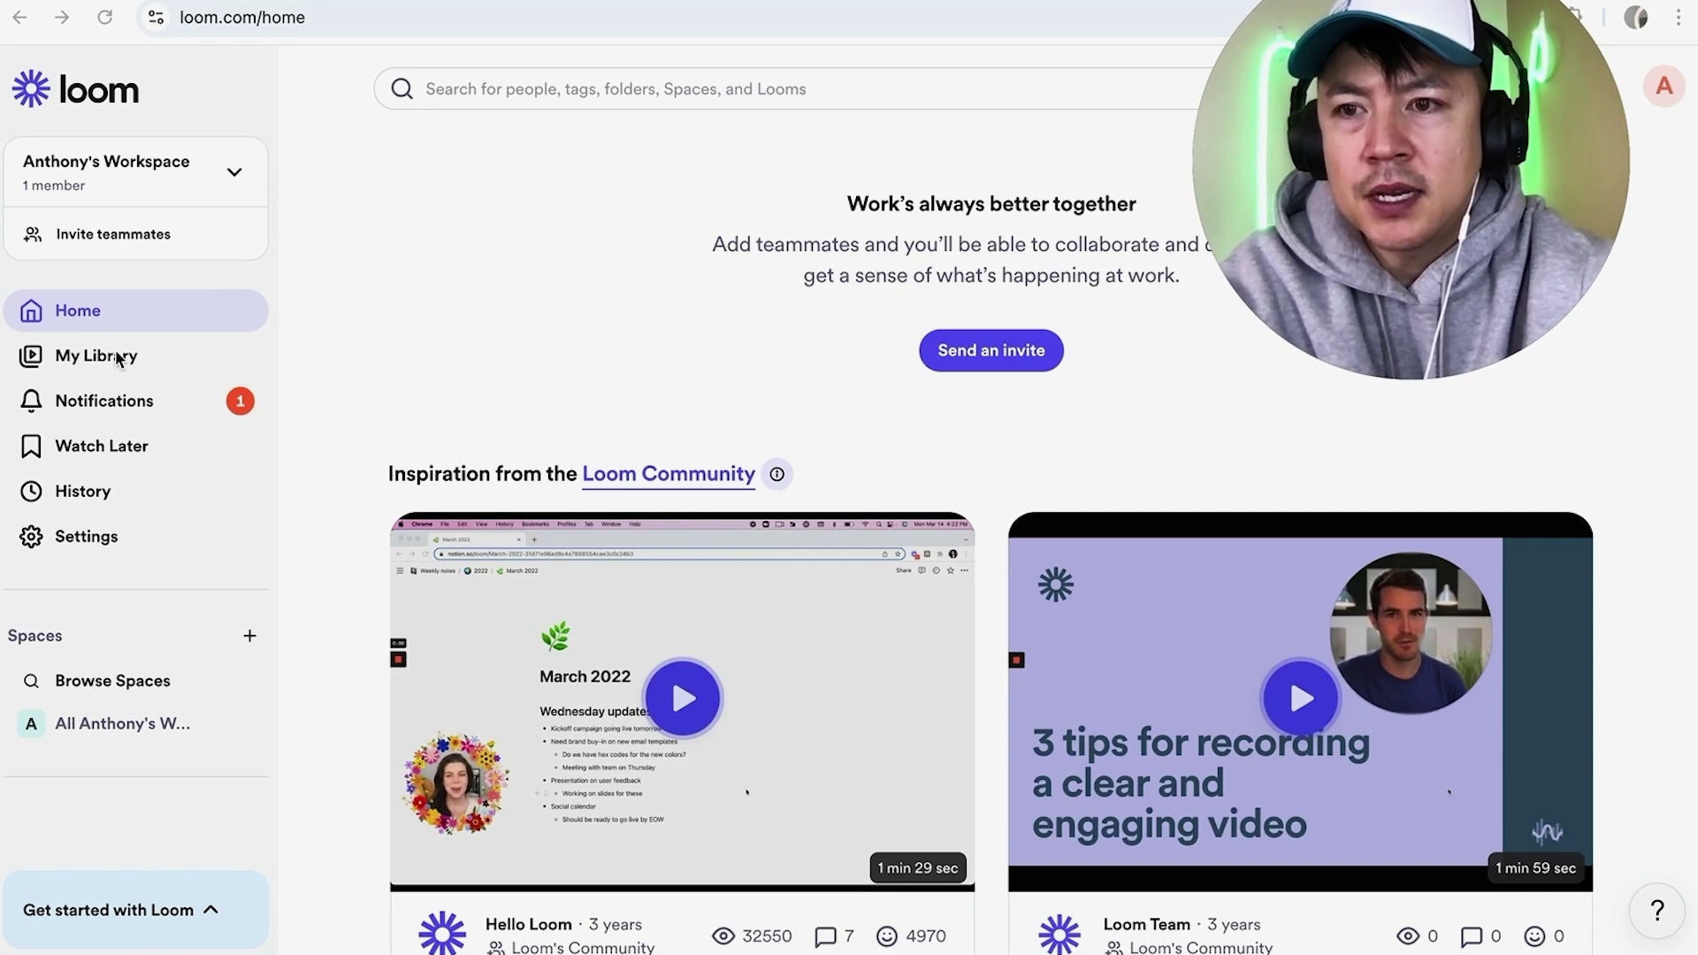
Step: Download 'Mastering Loom for Effective Tutorials' from its More actions menu in My Library
{"action": "left_click", "coordinate": [96, 355]}
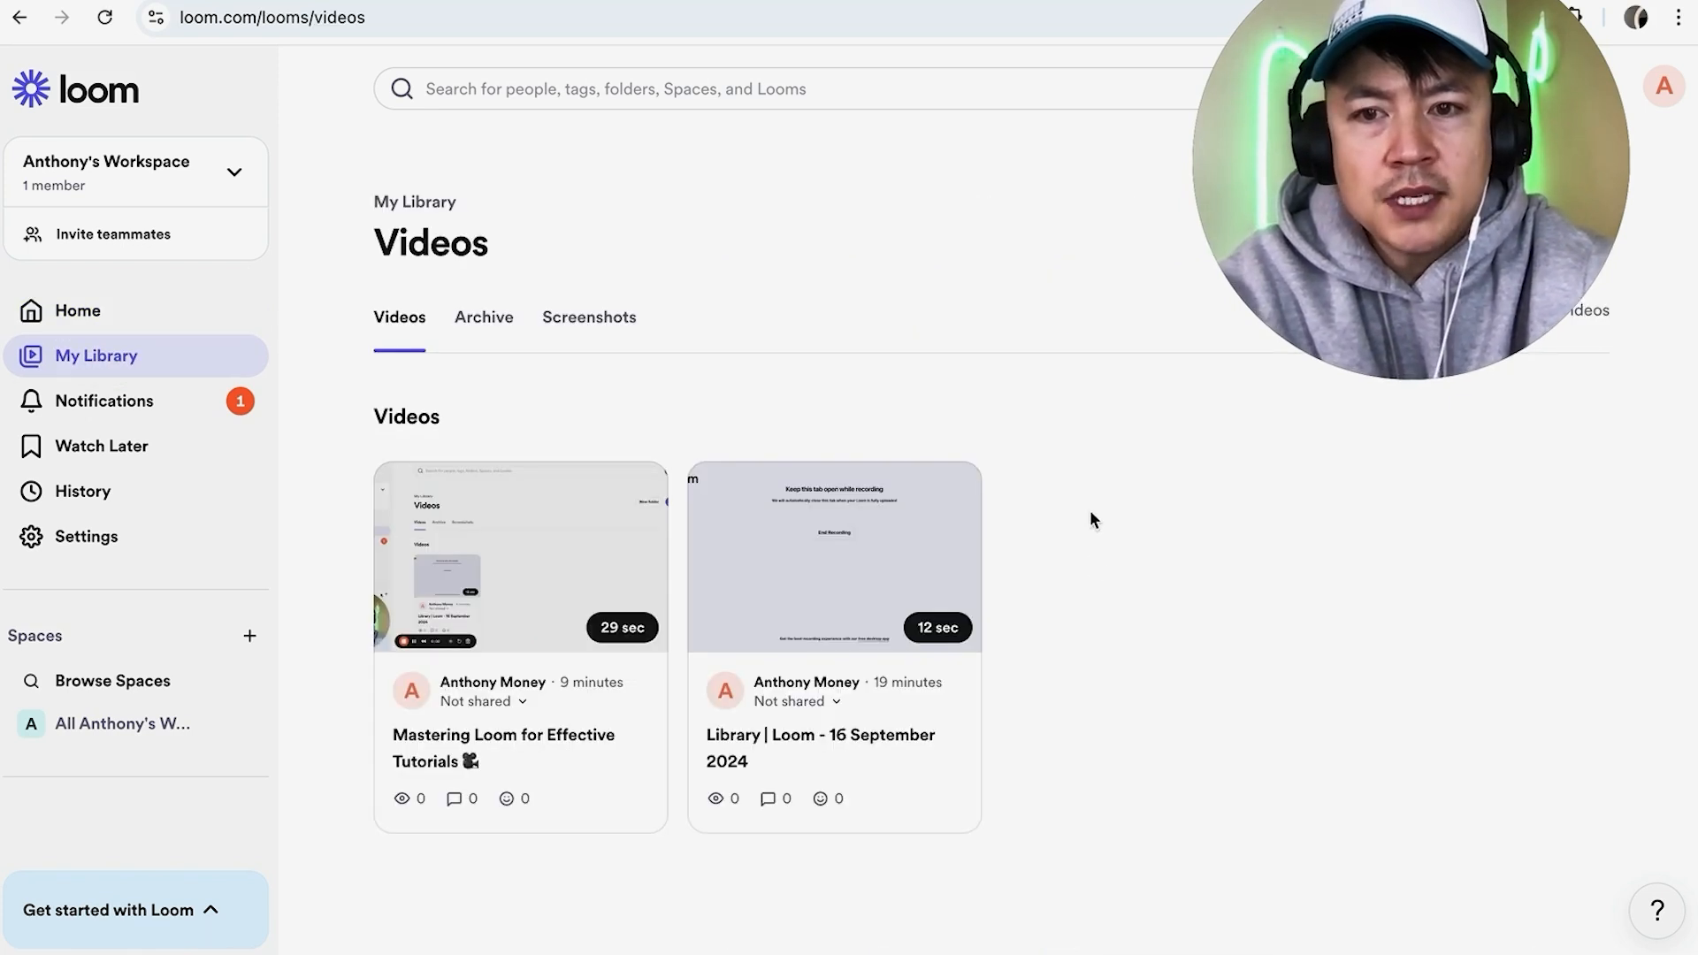
{"action": "mouse_move", "coordinate": [1096, 570]}
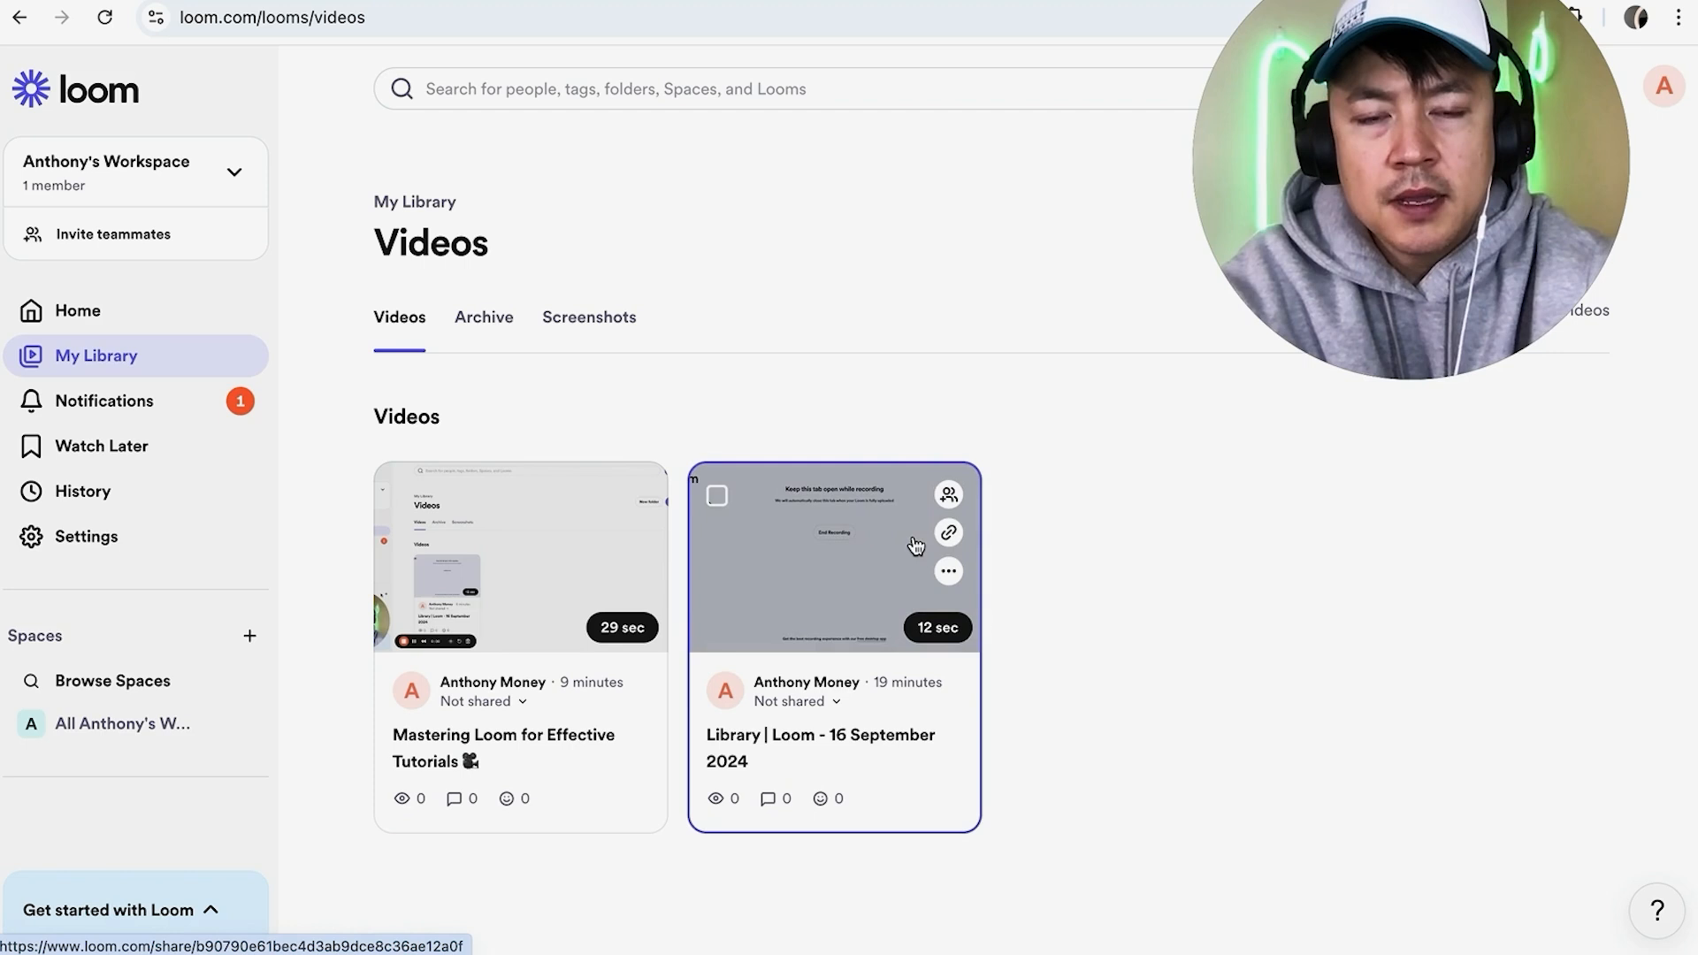
{"action": "mouse_move", "coordinate": [575, 554]}
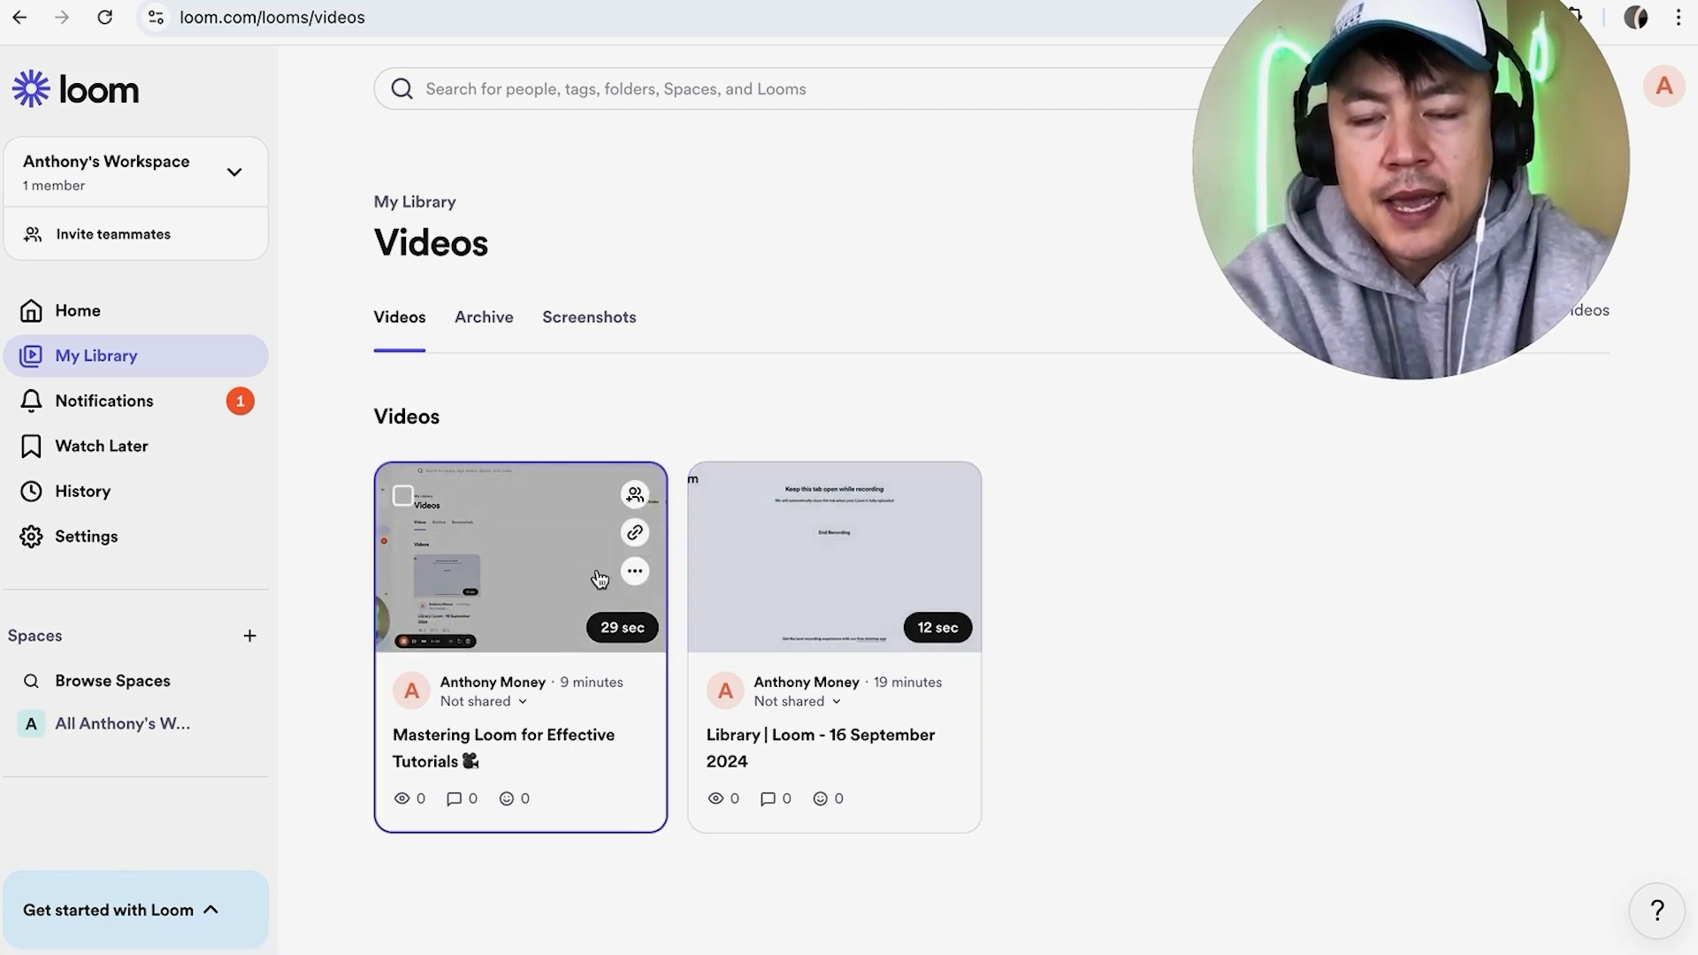
{"action": "mouse_move", "coordinate": [635, 571]}
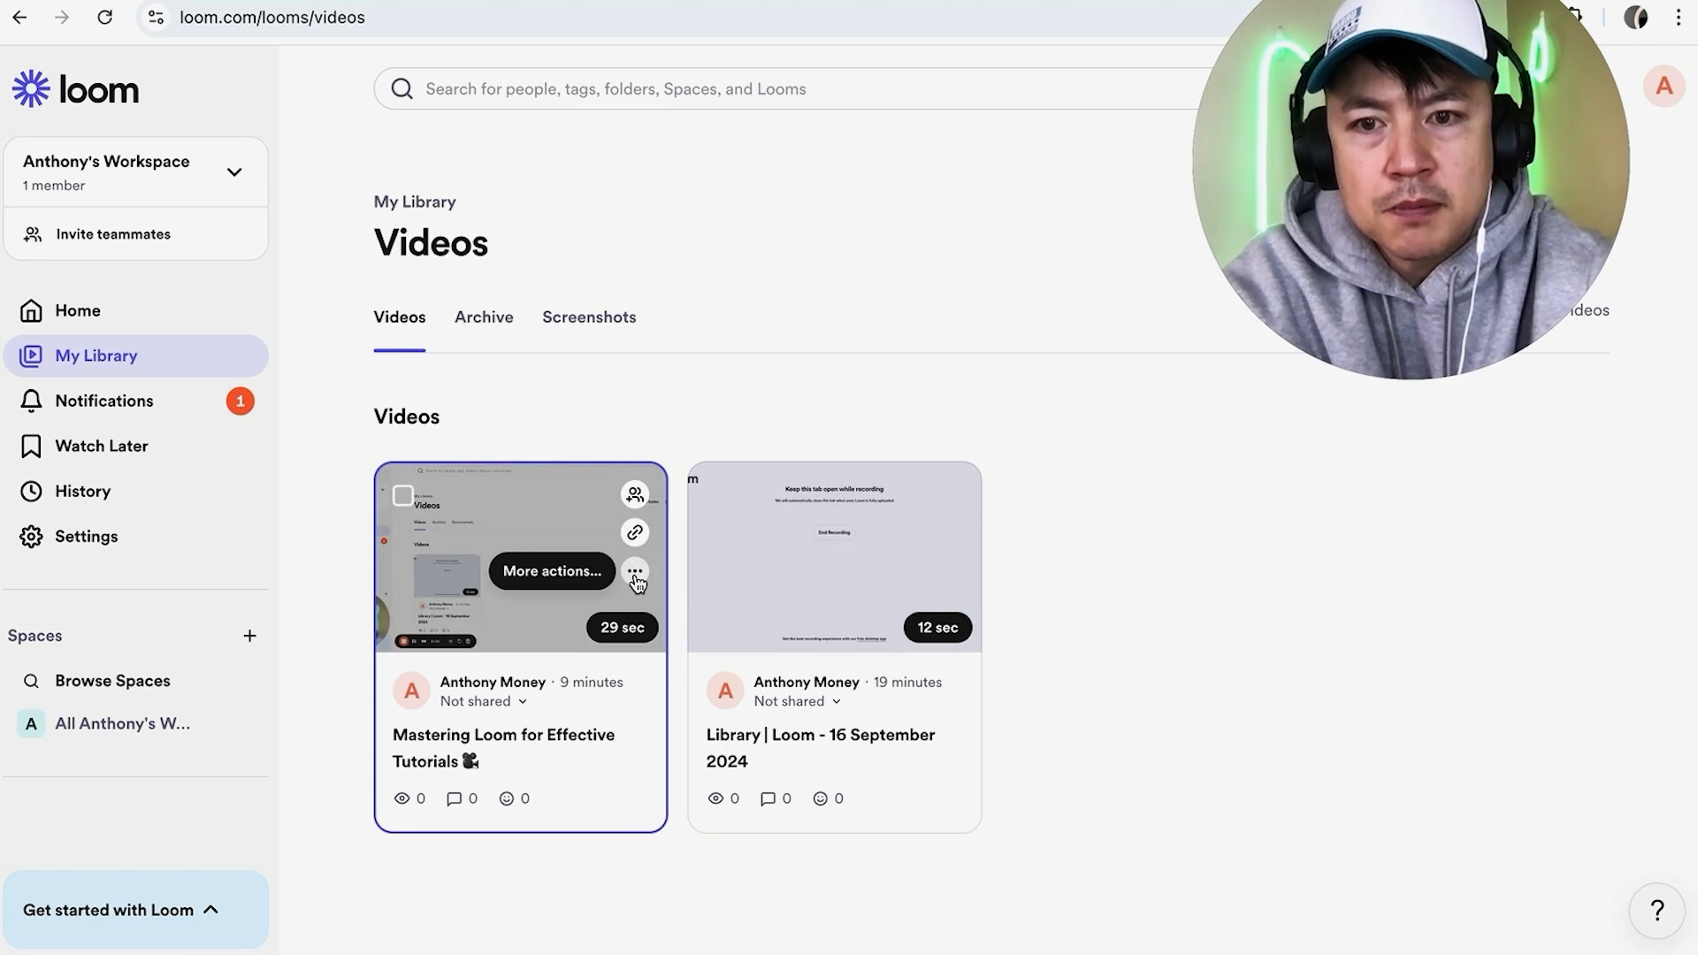
{"action": "left_click", "coordinate": [635, 570]}
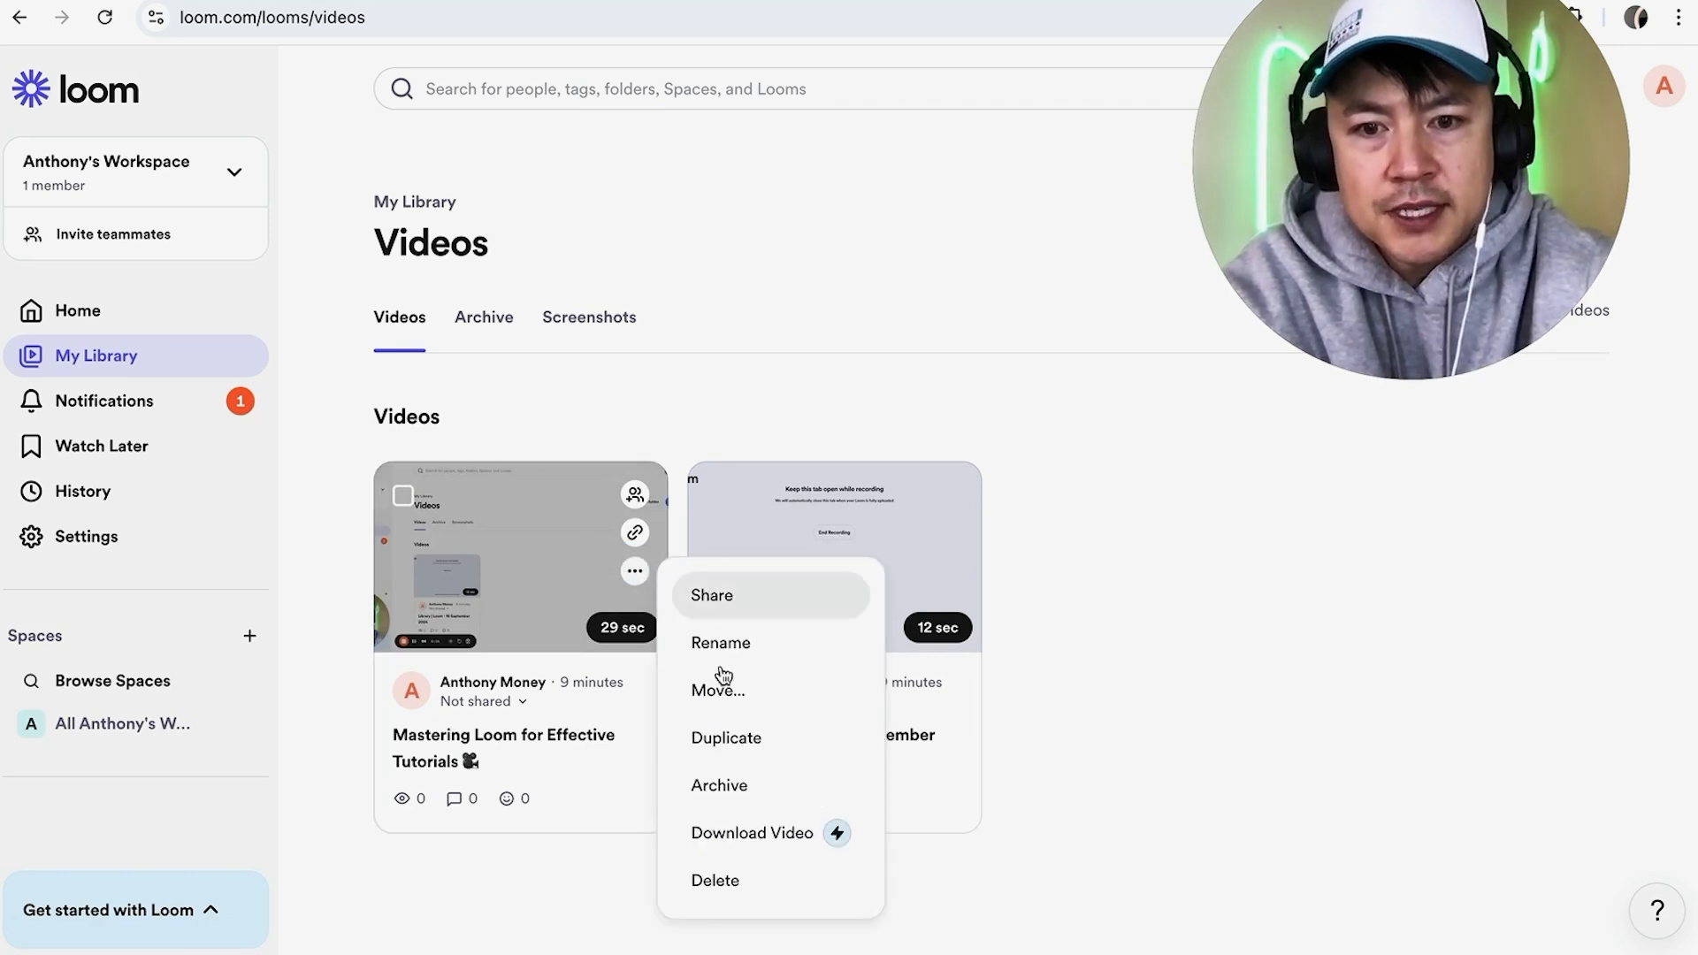
{"action": "mouse_move", "coordinate": [749, 833]}
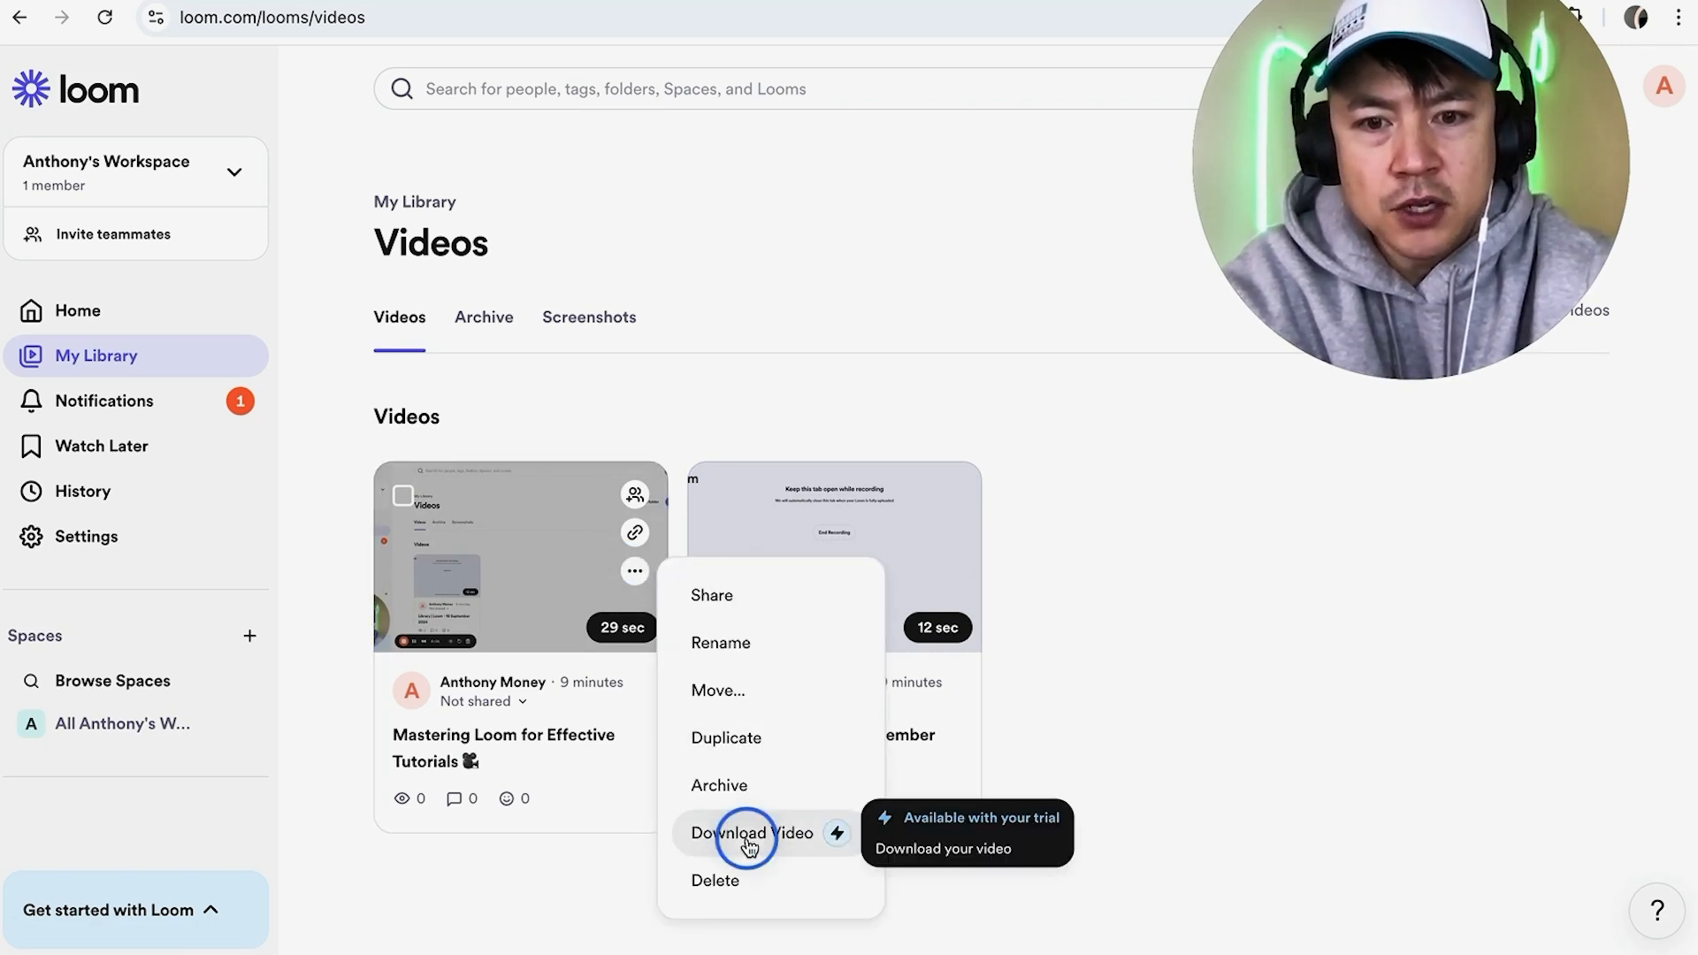
{"action": "left_click", "coordinate": [741, 833]}
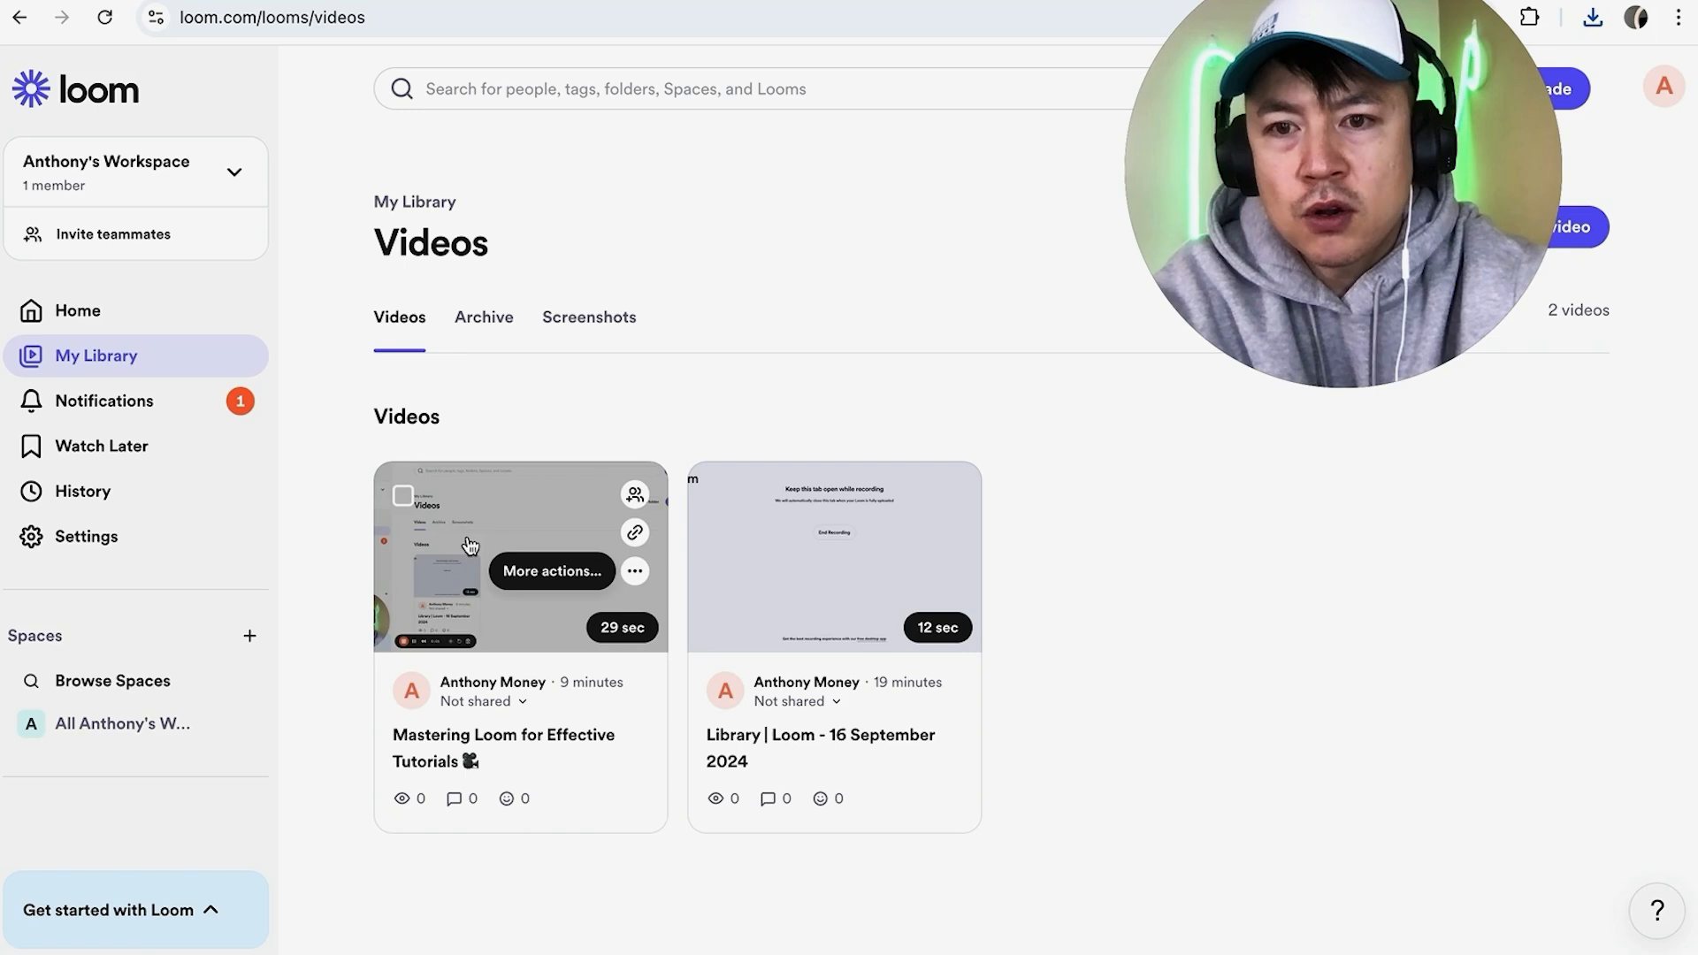
Step: Tick the 'Mastering Loom for Effective Tutorials' thumbnail checkbox to select one video for bulk download
{"action": "left_click", "coordinate": [403, 496]}
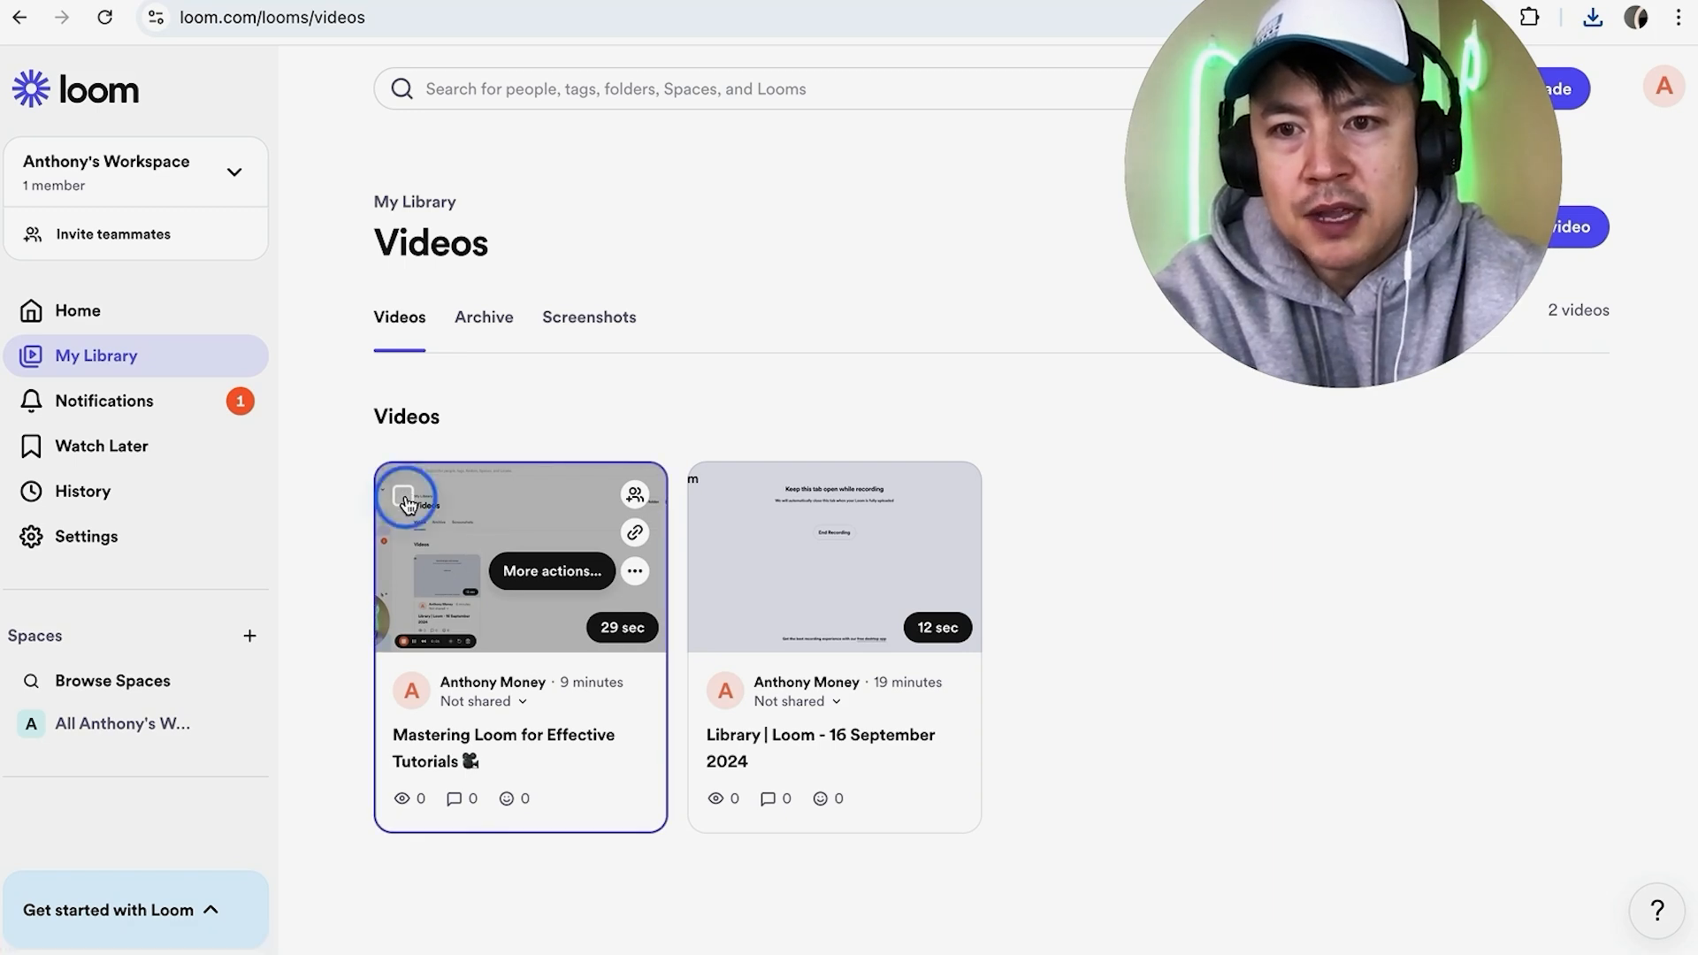
{"action": "left_click", "coordinate": [405, 495]}
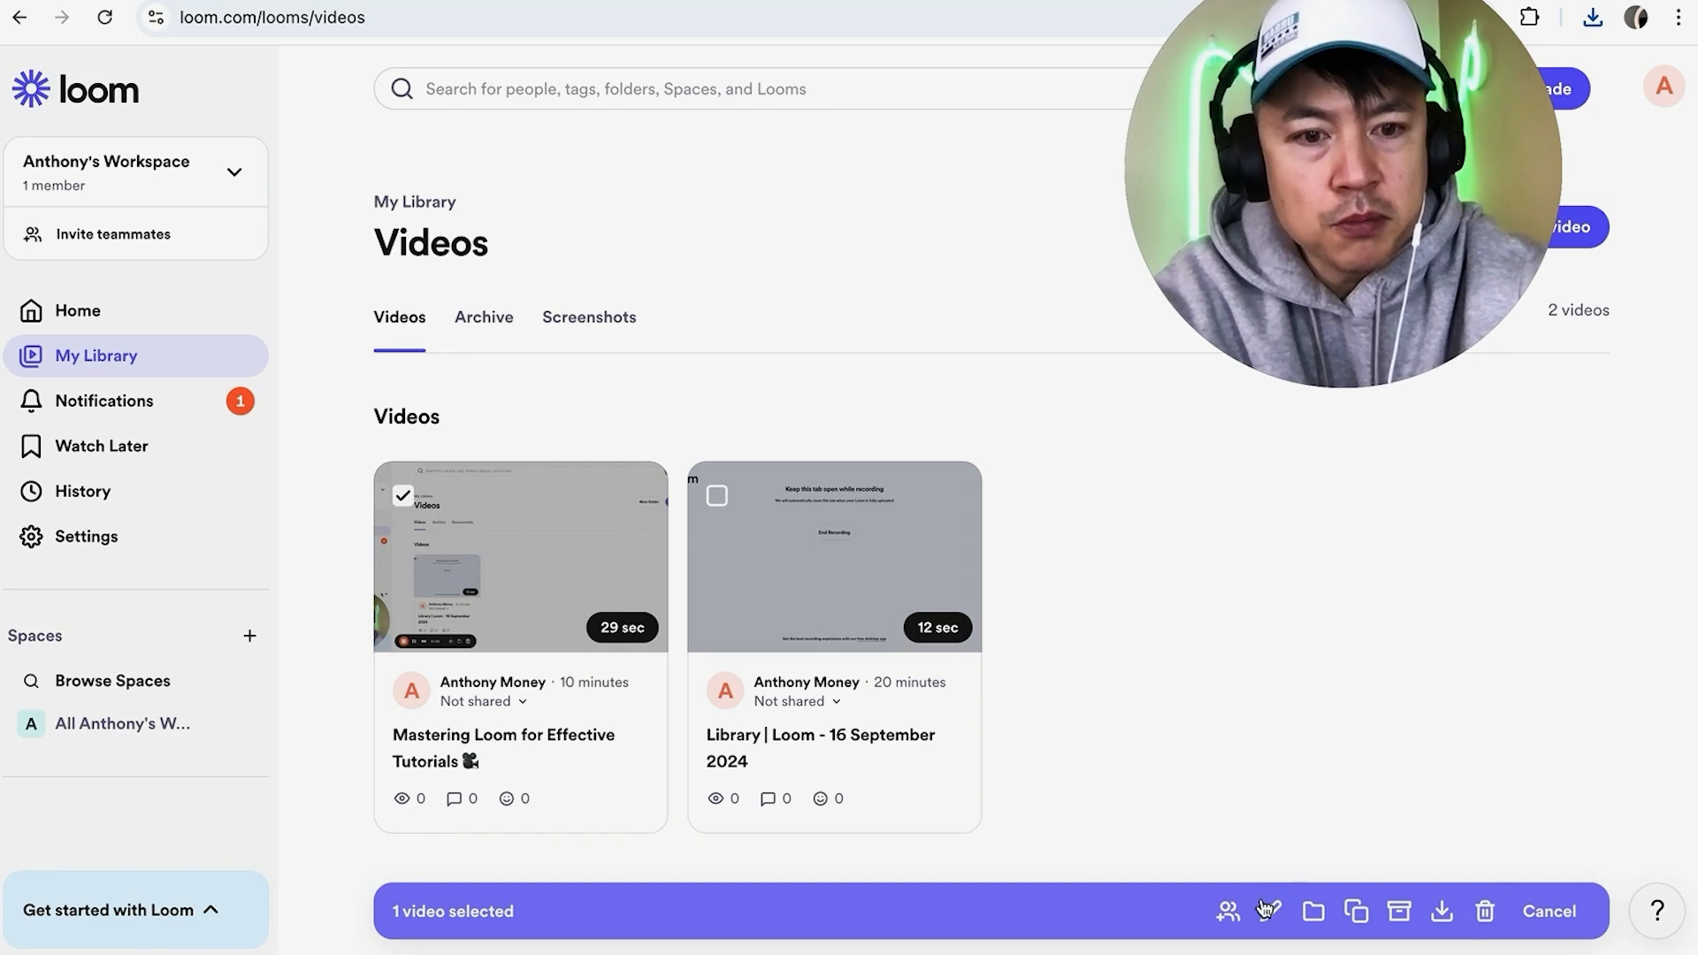
{"action": "mouse_move", "coordinate": [1442, 911]}
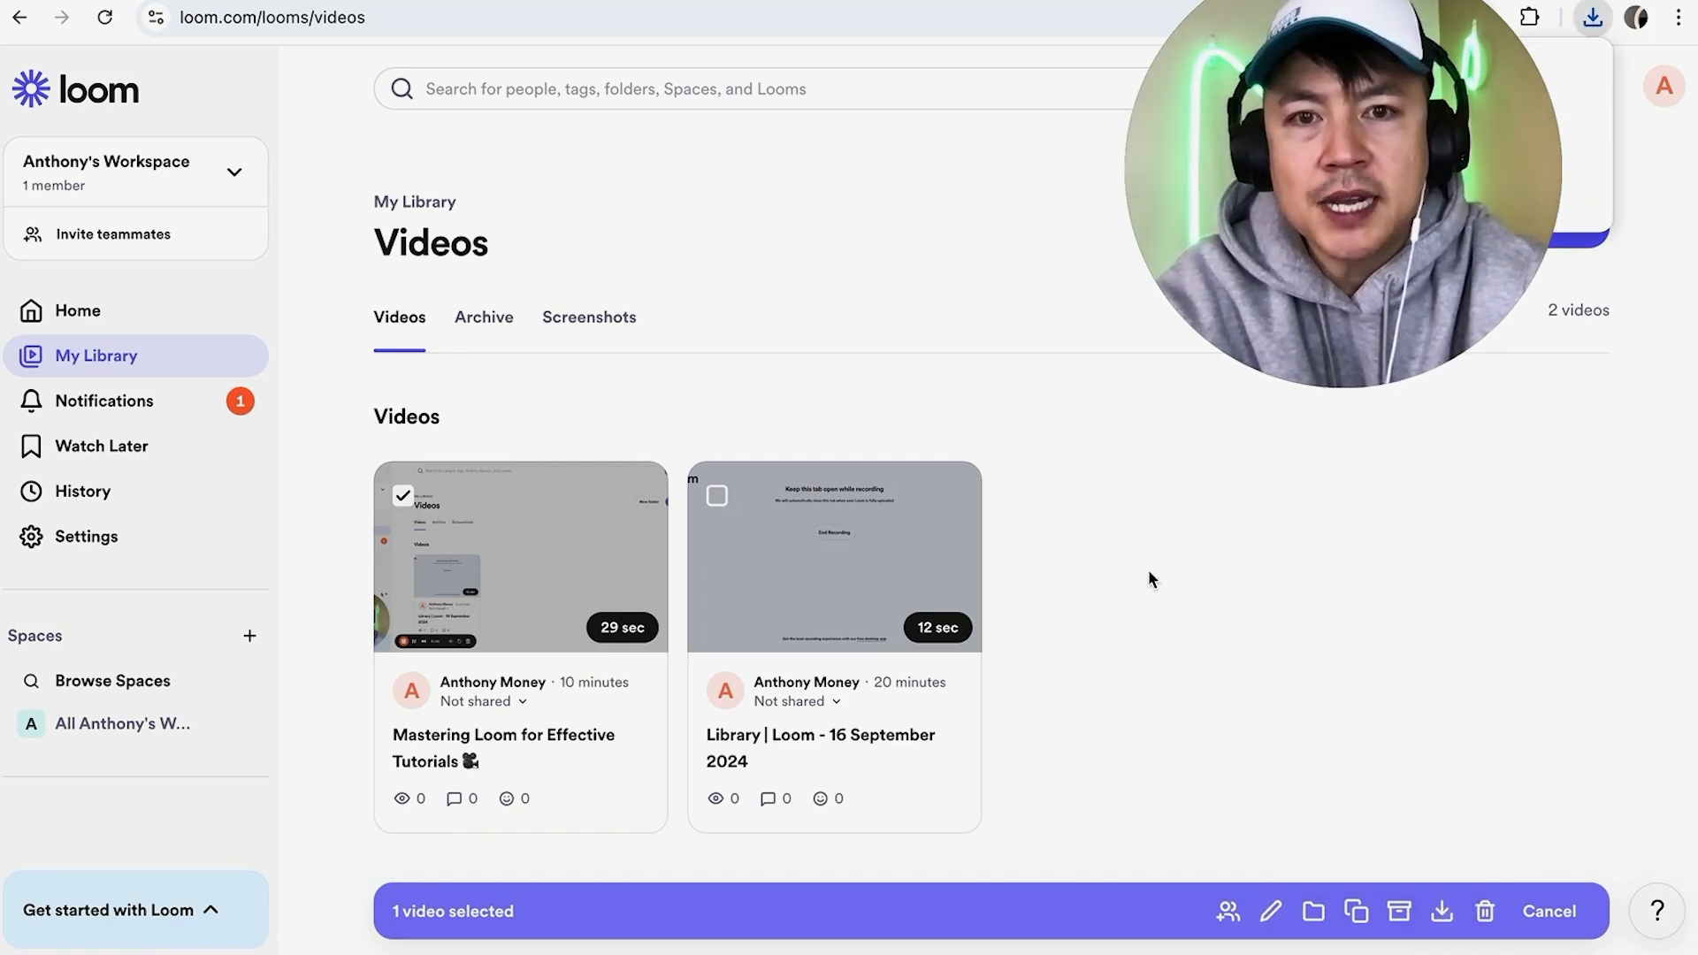
{"action": "mouse_move", "coordinate": [971, 375]}
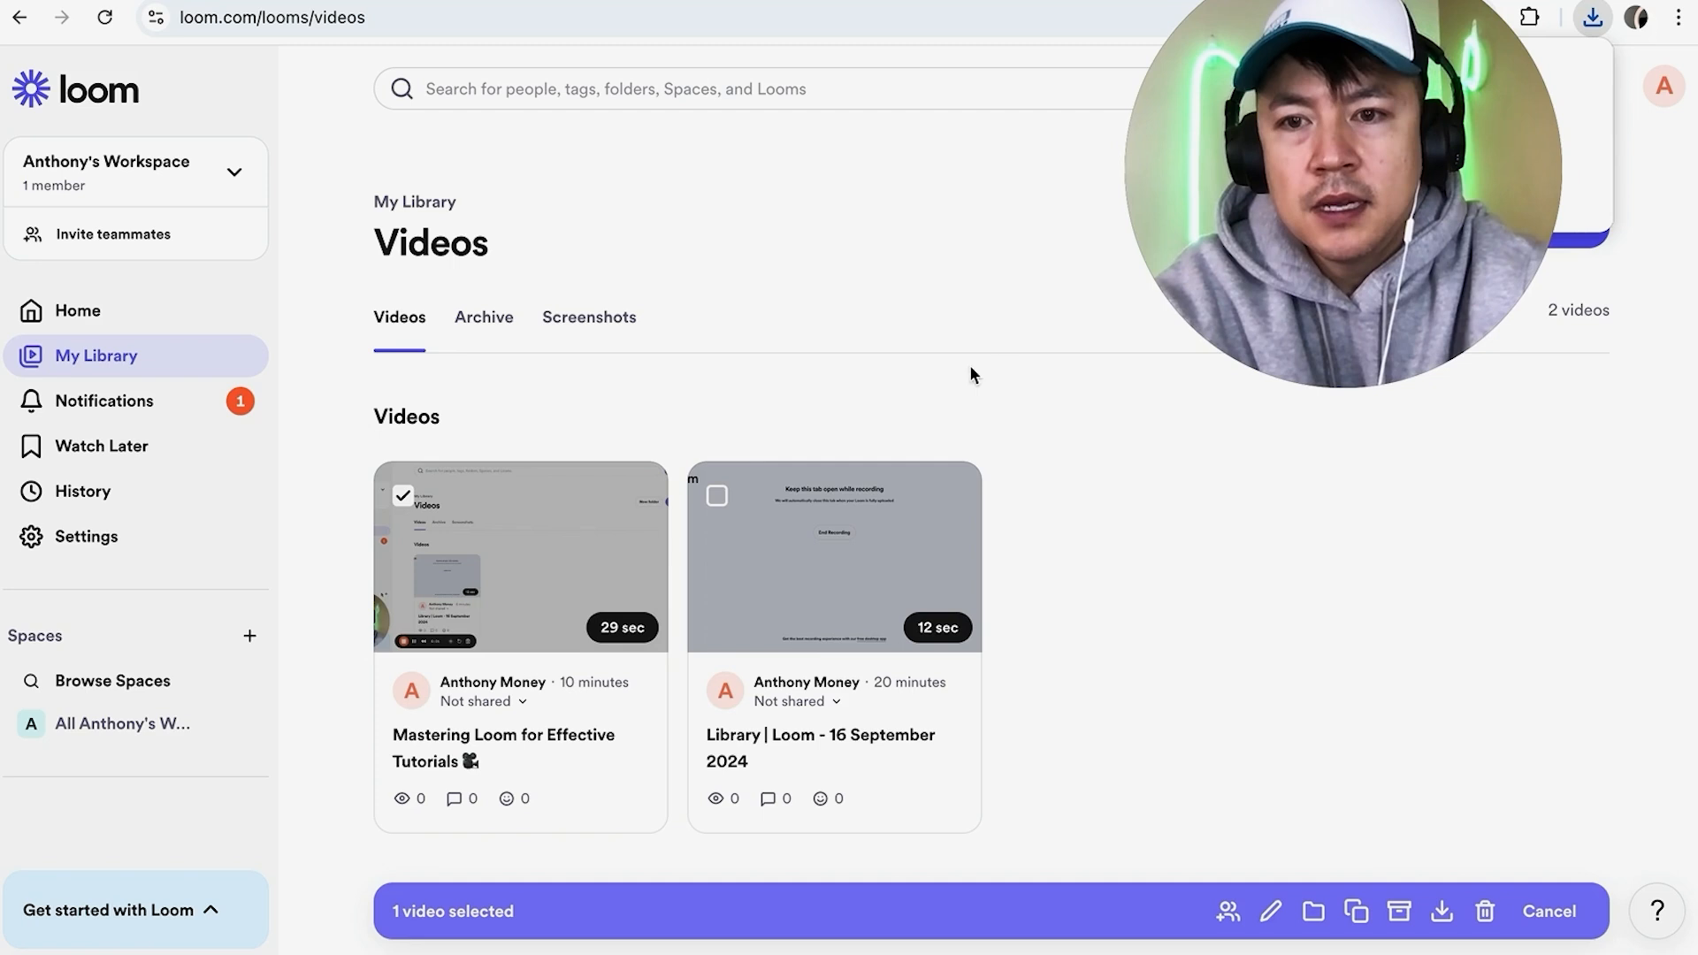
{"action": "mouse_move", "coordinate": [953, 310]}
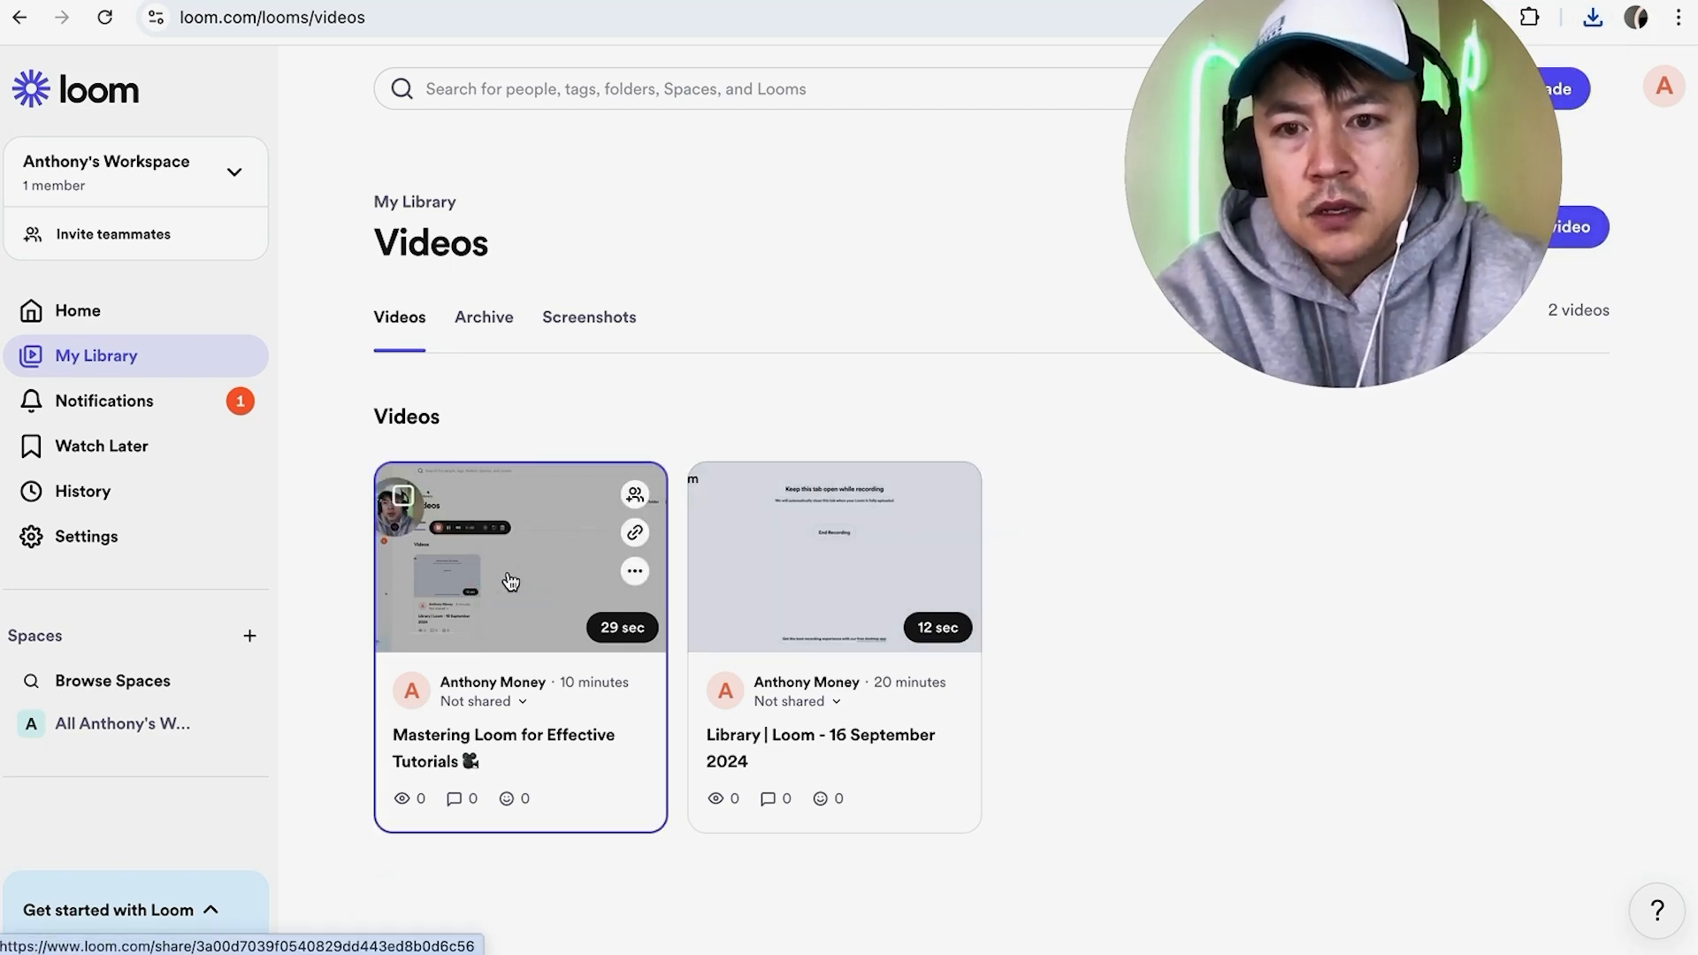
Step: Open the 'Mastering Loom for Effective Tutorials' share page and show its More actions menu
{"action": "left_click", "coordinate": [511, 558]}
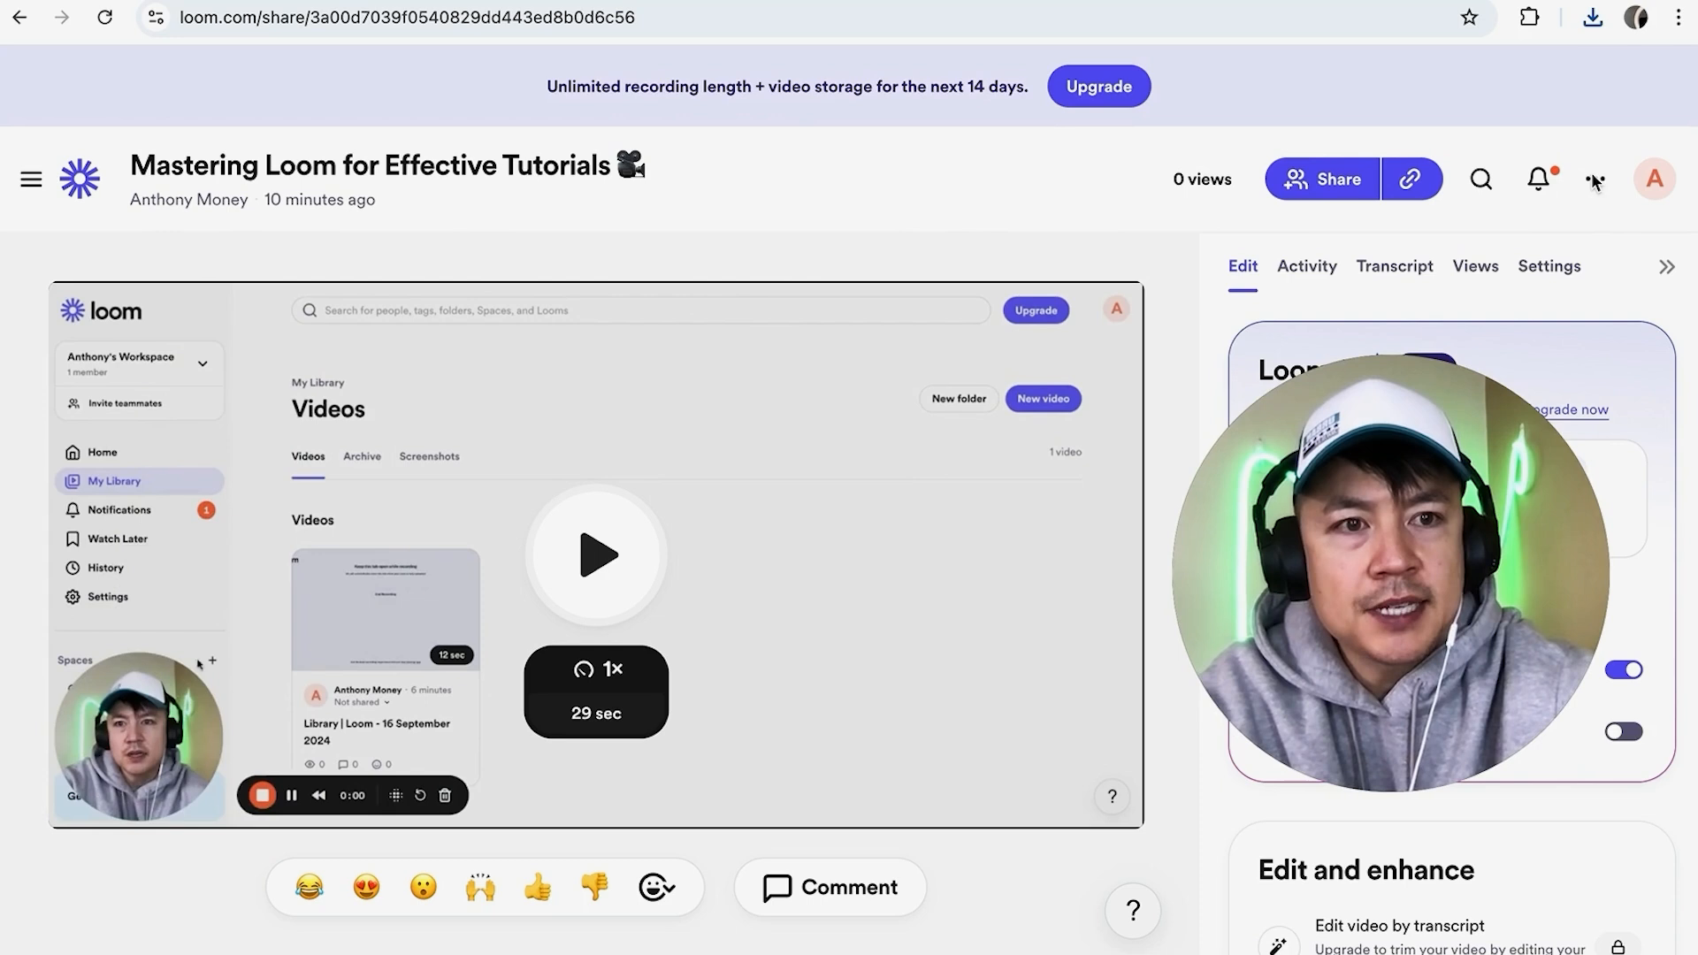
{"action": "left_click", "coordinate": [1593, 179]}
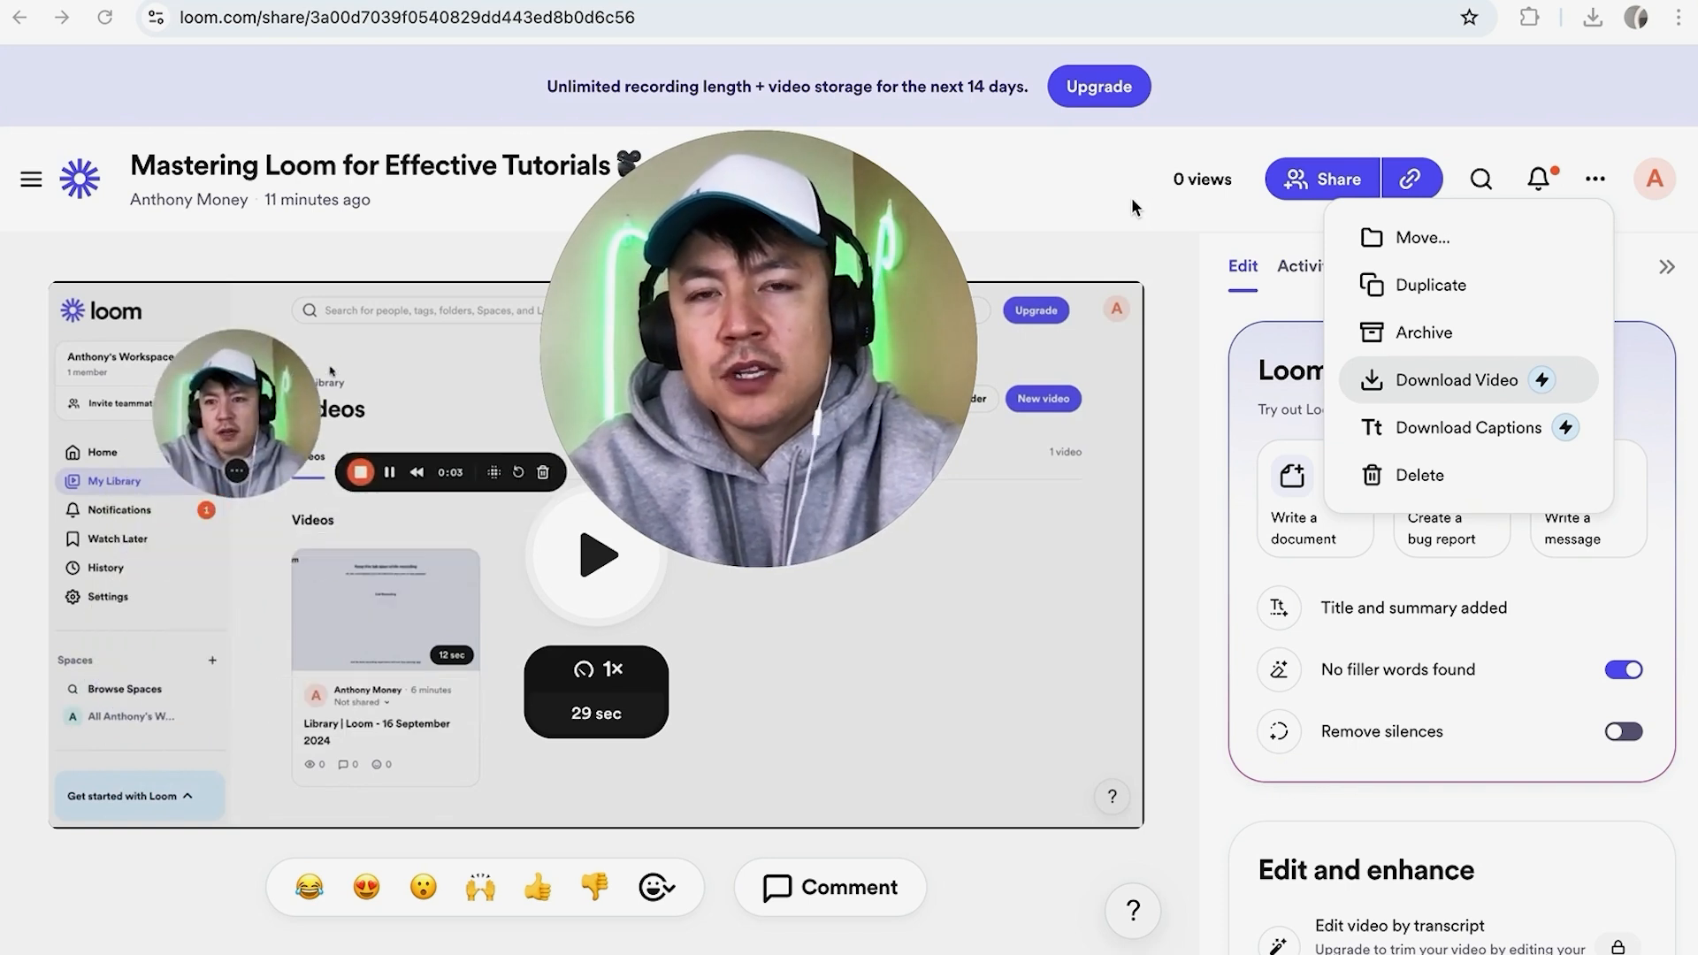
{"action": "mouse_move", "coordinate": [1110, 198]}
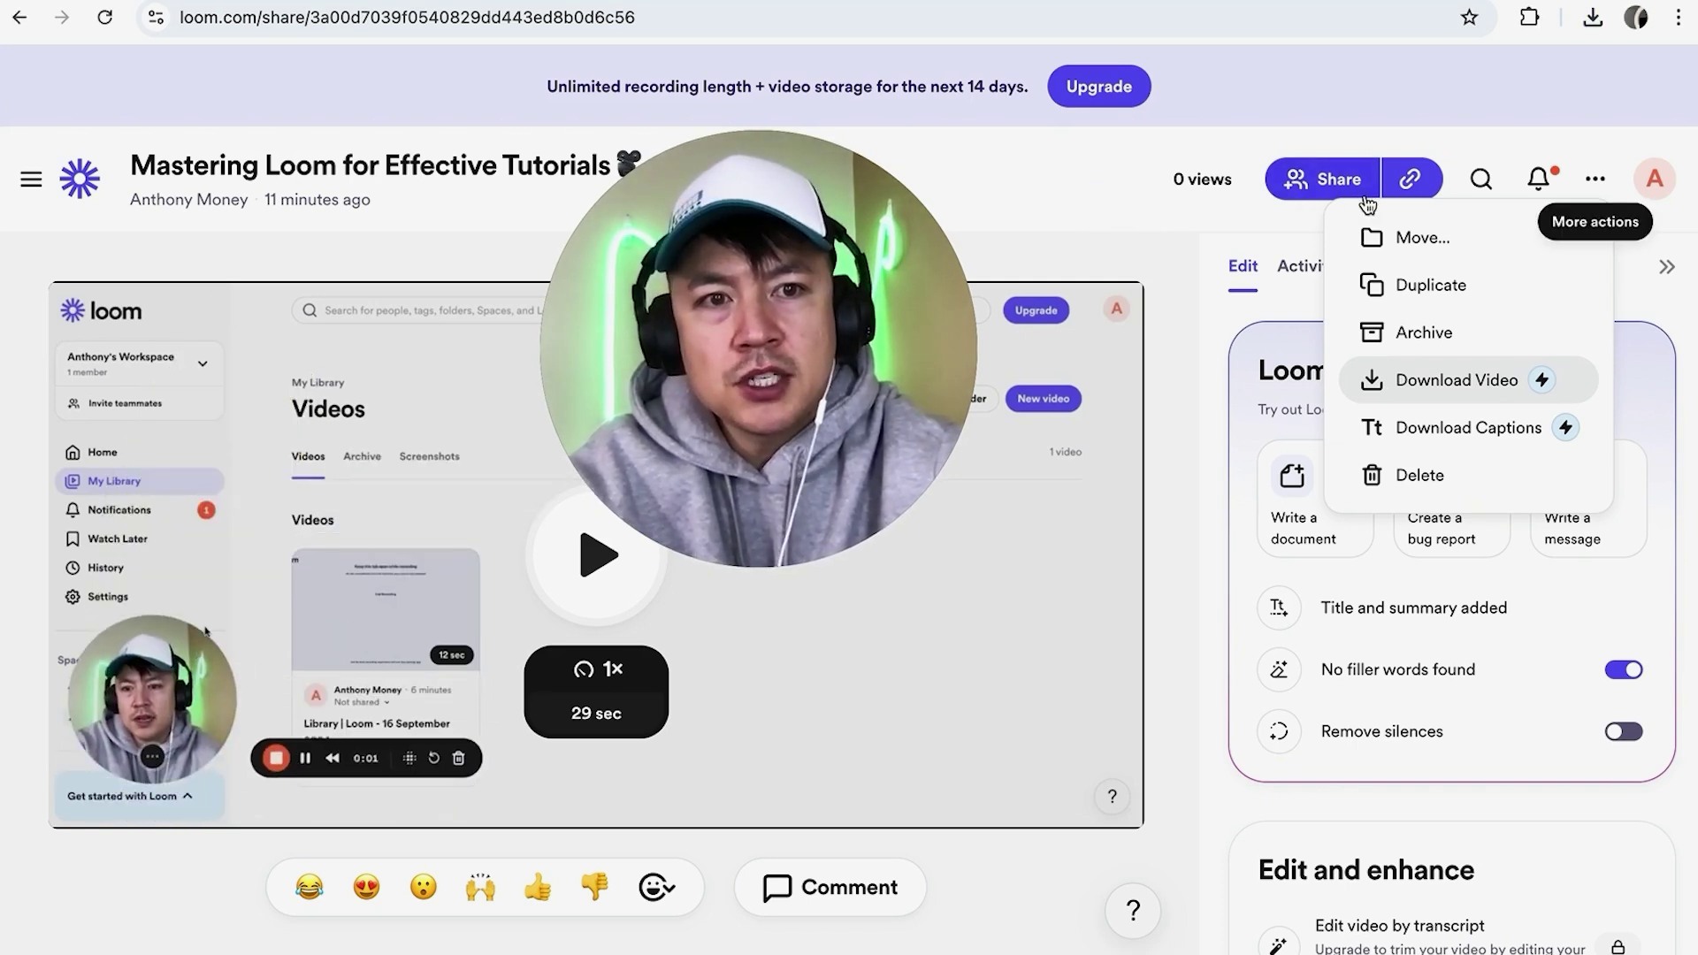
Step: Choose Download Video on the 'Mastering Loom for Effective Tutorials' page
{"action": "left_click", "coordinate": [1411, 178]}
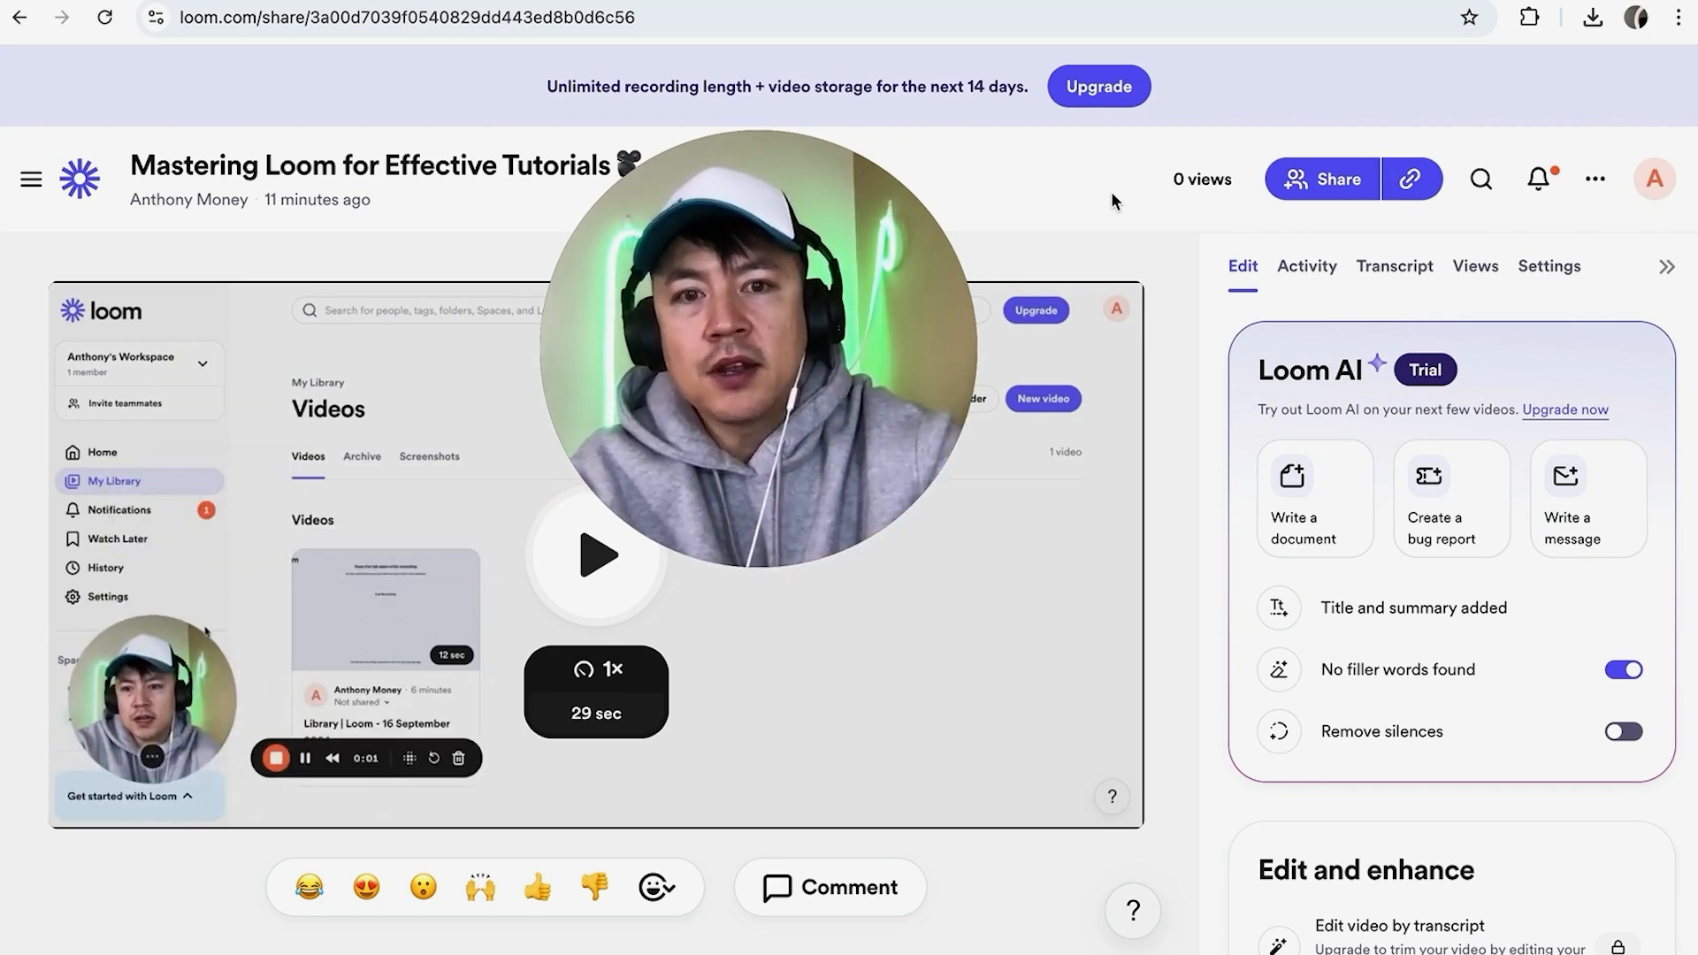
{"action": "mouse_move", "coordinate": [1158, 847]}
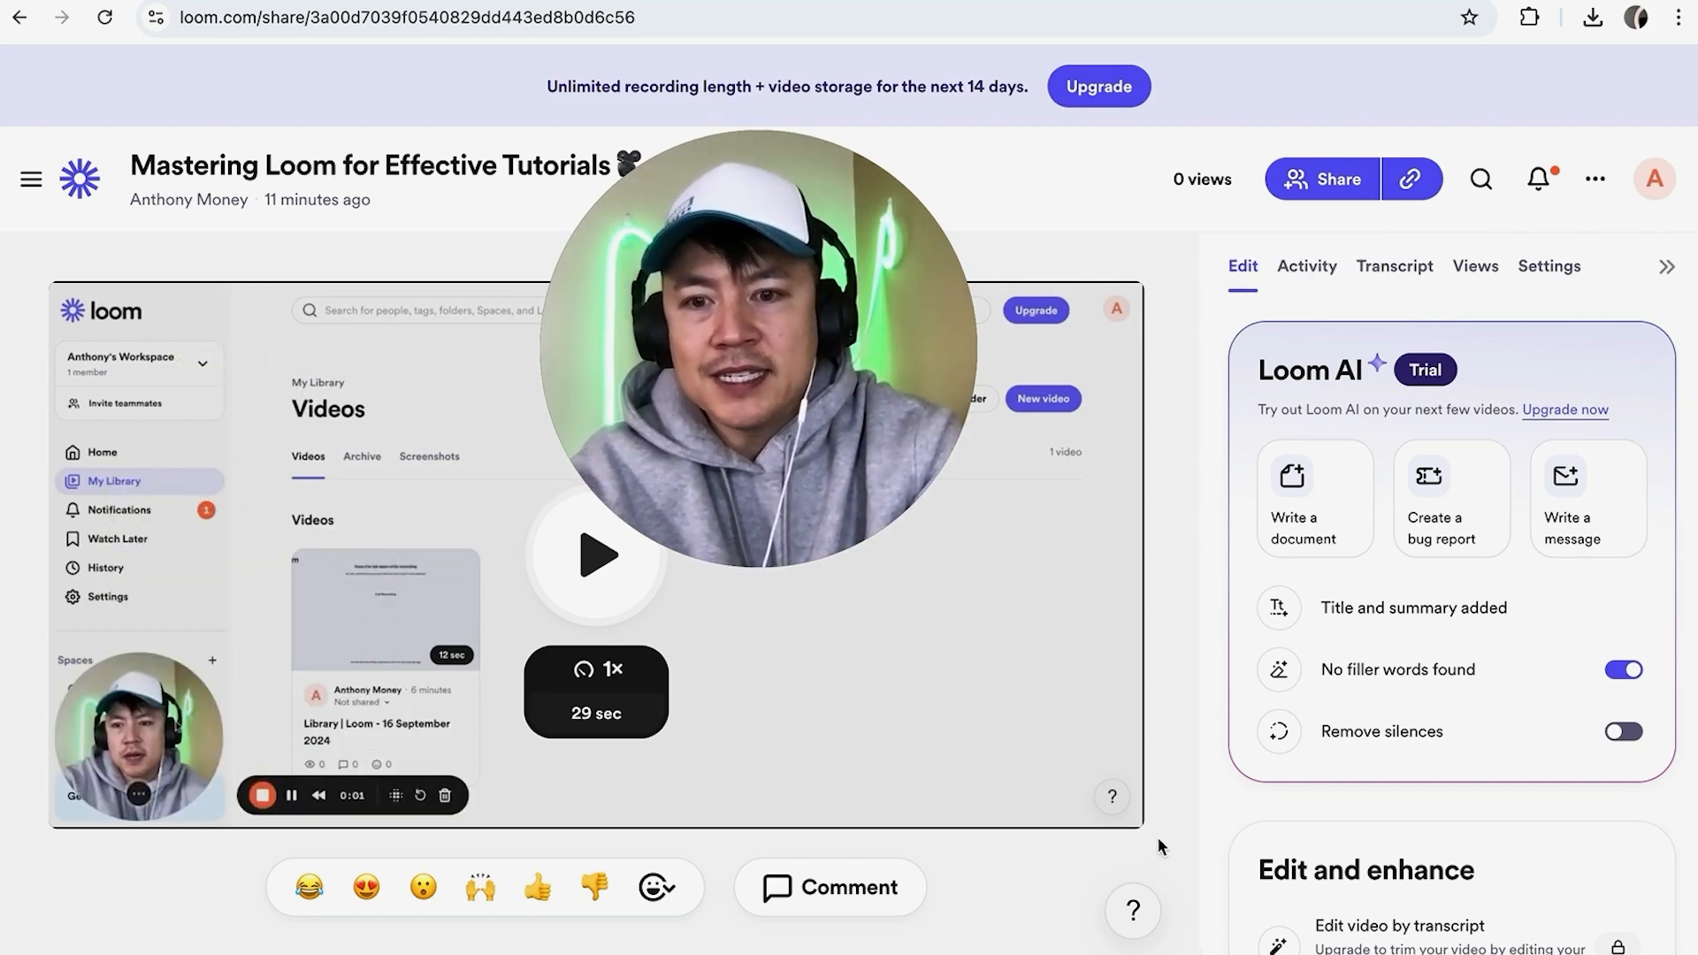